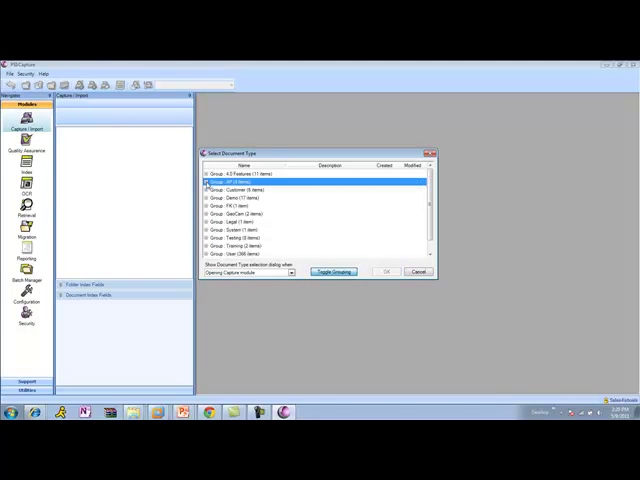
mouse_move(212, 208)
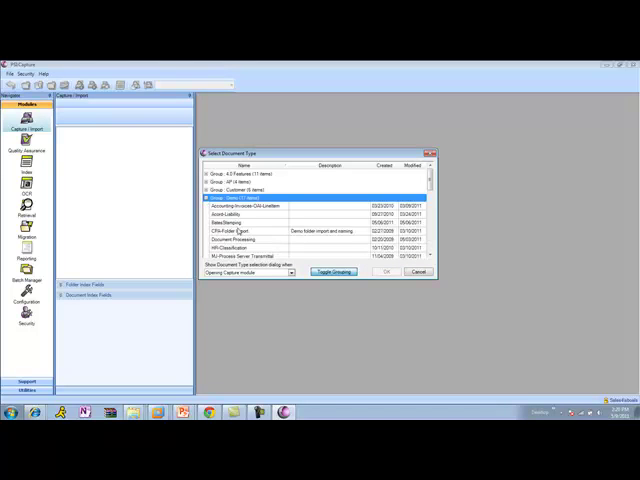
- Pick the legal document type for the new batch
click(388, 272)
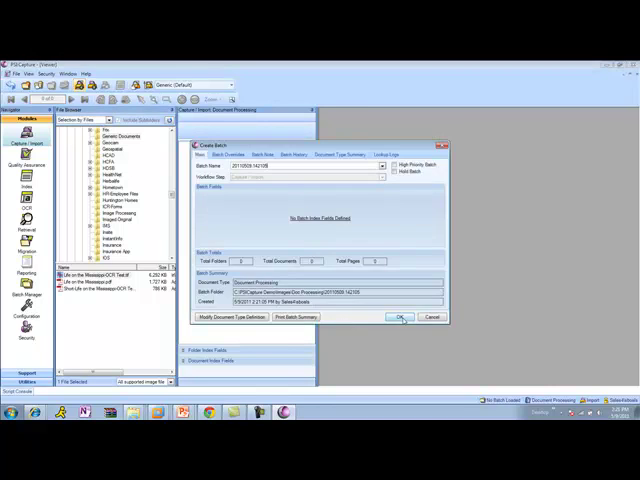
- Create the batch with imported pages, expand the document, and bring up Batch Processing
click(396, 316)
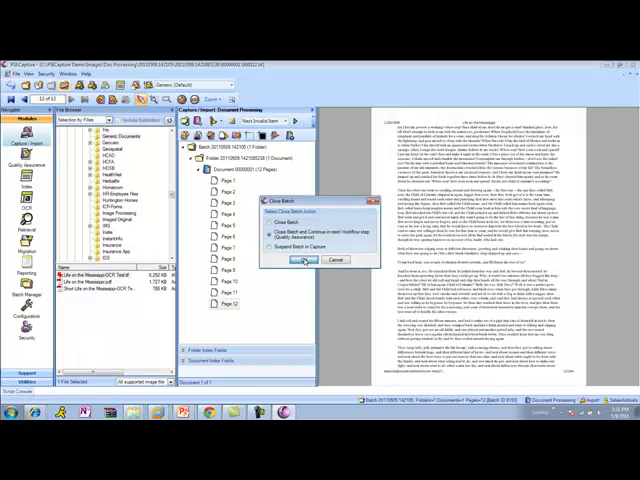
click(304, 260)
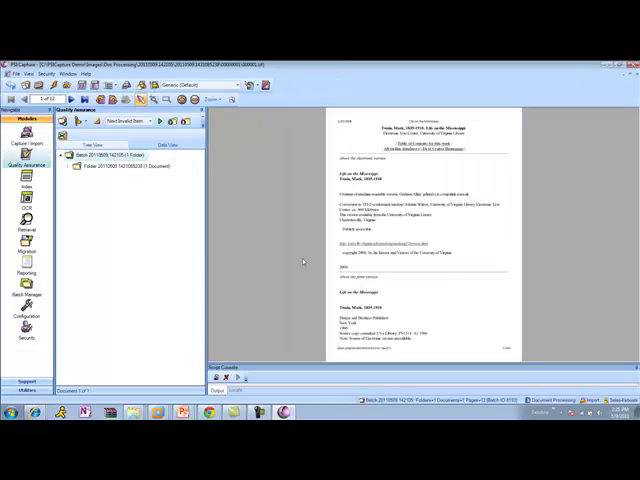
click(80, 176)
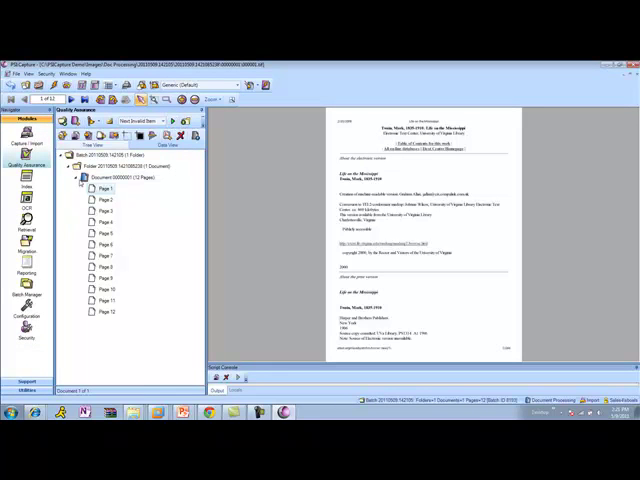
click(108, 222)
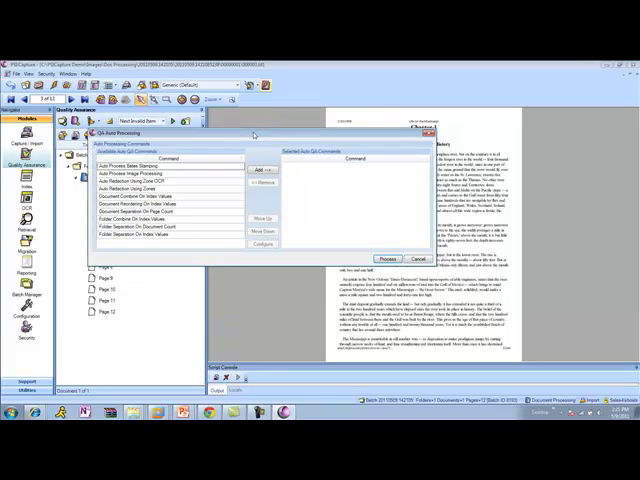
- Add the Auto Stamping and Numbering command and configure its settings
click(138, 164)
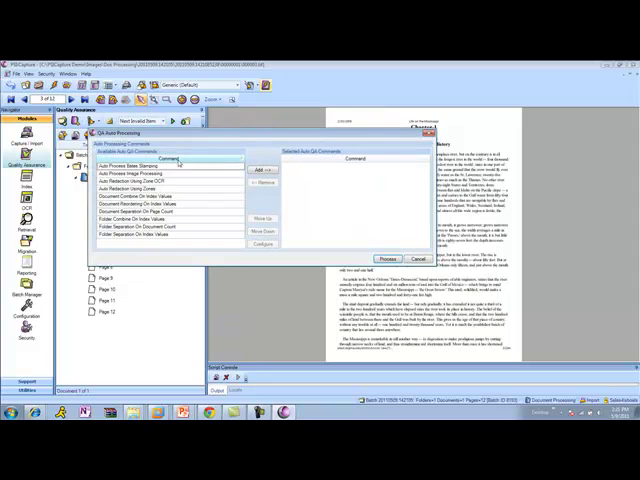
click(150, 164)
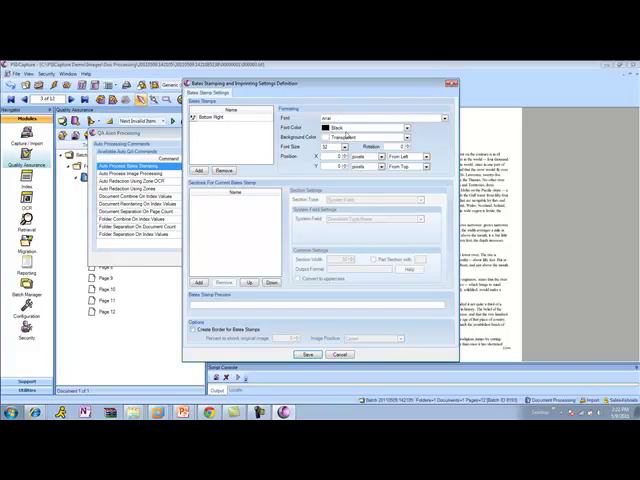
- Add a new stamp positioned at the Bottom Right of the page
click(344, 148)
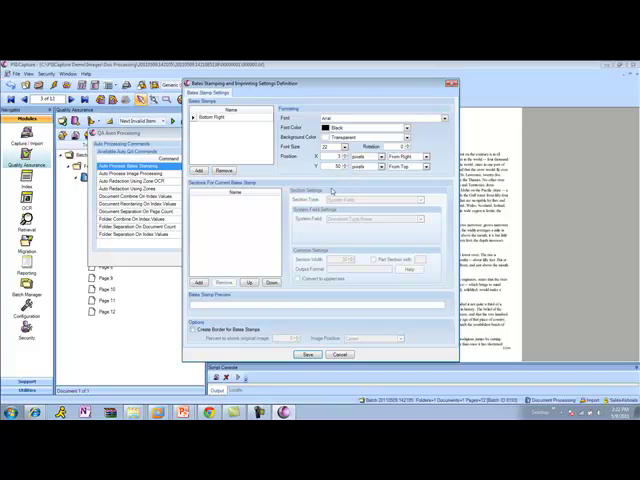
click(400, 168)
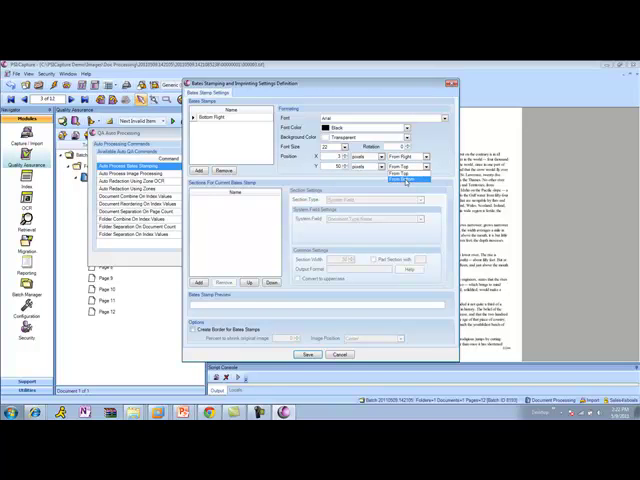
click(390, 168)
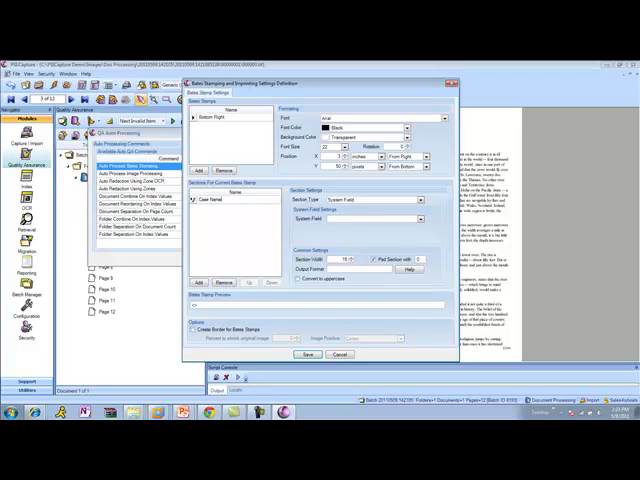
- Make the case name a Constant value section and add a Page Number section
click(418, 200)
text(Cramer vs. Cramer_)
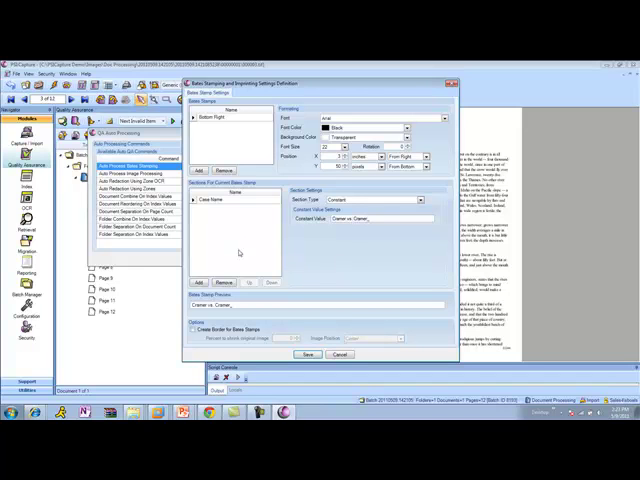
click(384, 200)
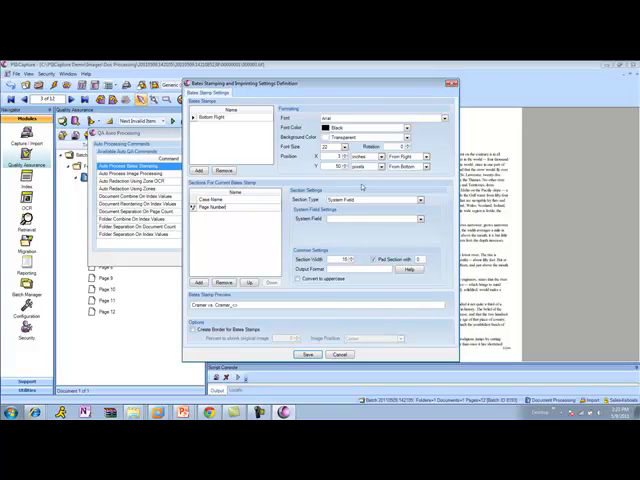
click(418, 198)
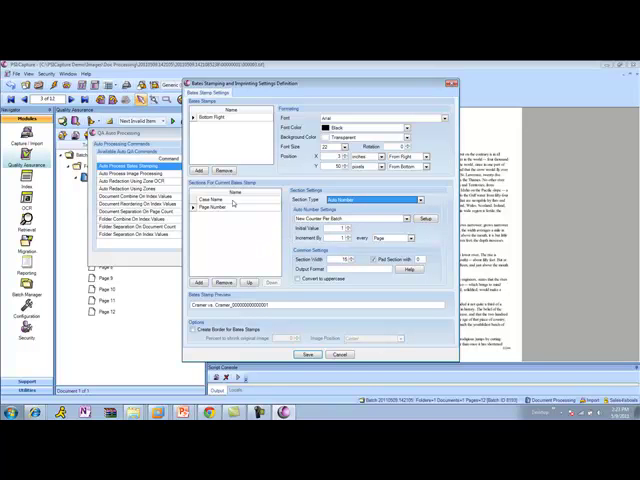
mouse_move(296, 264)
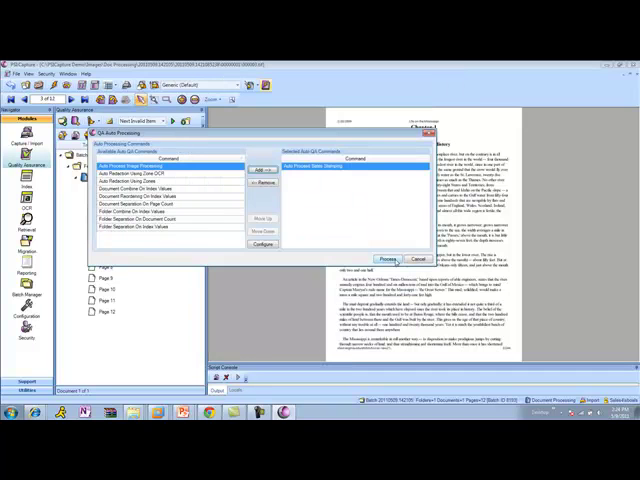
- Process the case-name page-number stamp, then reopen Auto Stamping and Numbering for a second stamp
click(388, 258)
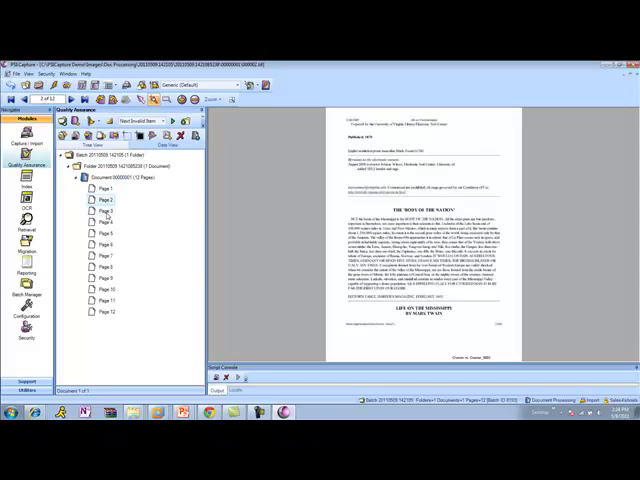
click(98, 244)
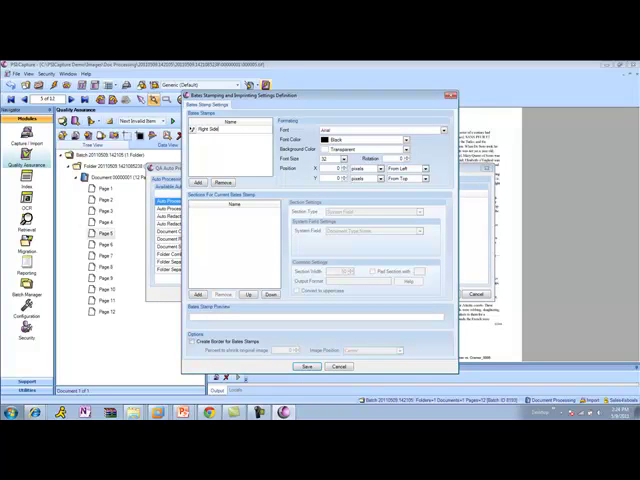
- Define a rotated right-side stamp with the constant law firm name 'Johnson'
click(344, 160)
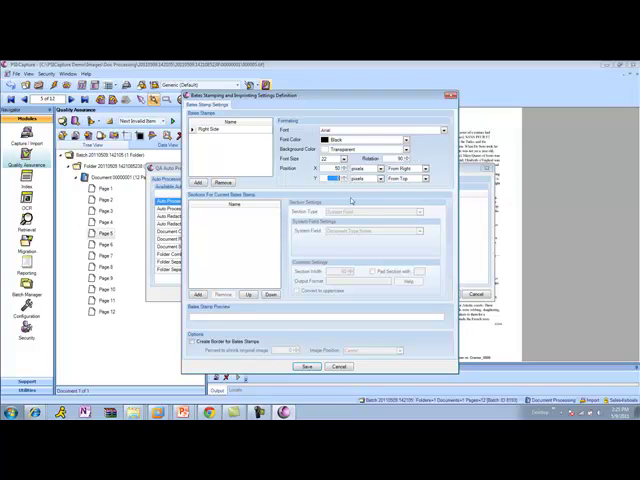
mouse_move(336, 244)
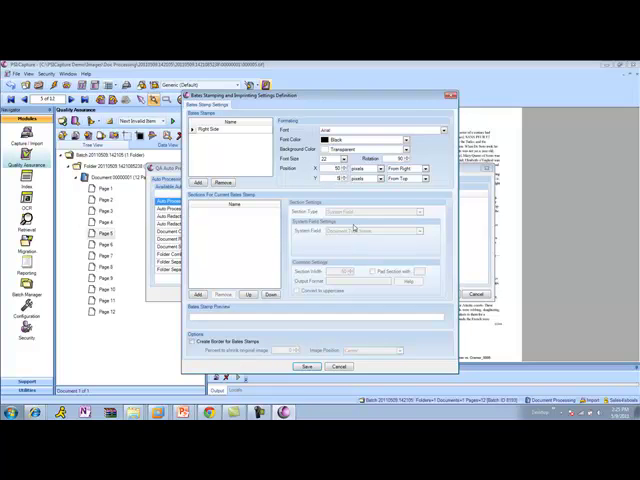
click(376, 178)
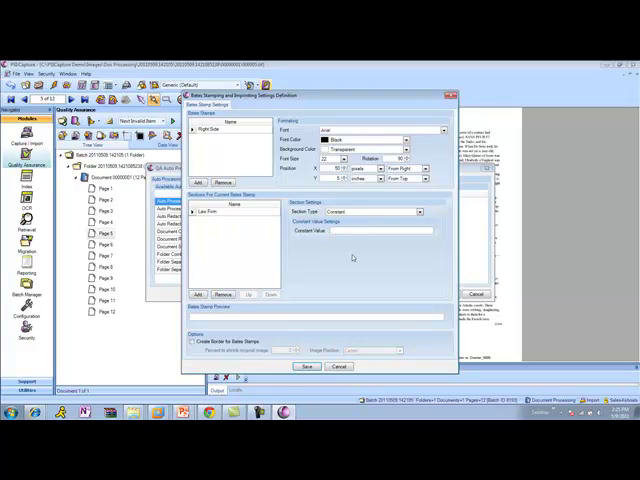
text(Johnson)
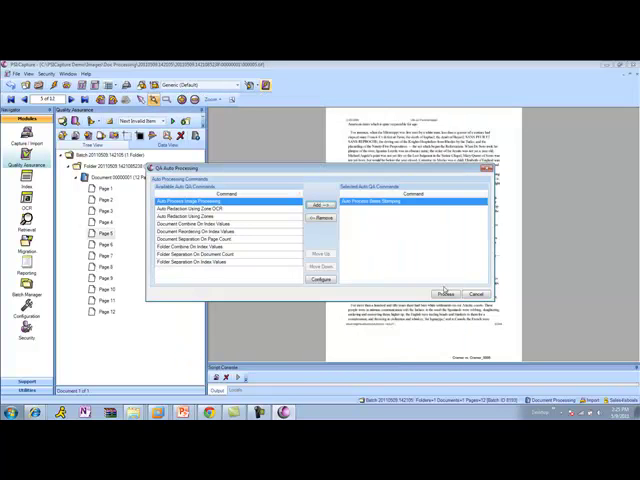
- Process the batch so the law firm stamp appears on the right side of the pages
click(446, 292)
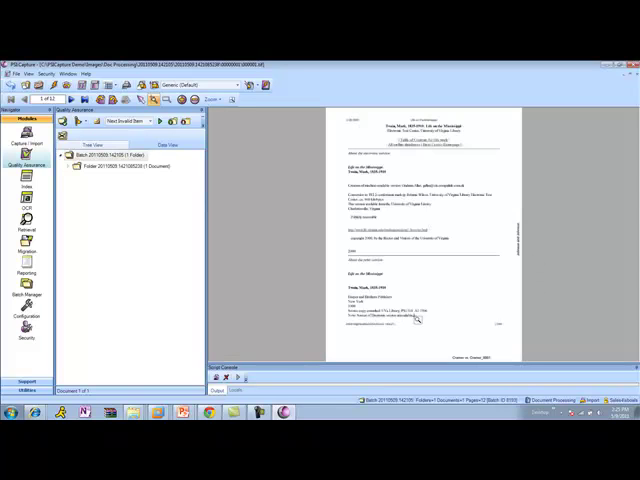
mouse_move(504, 308)
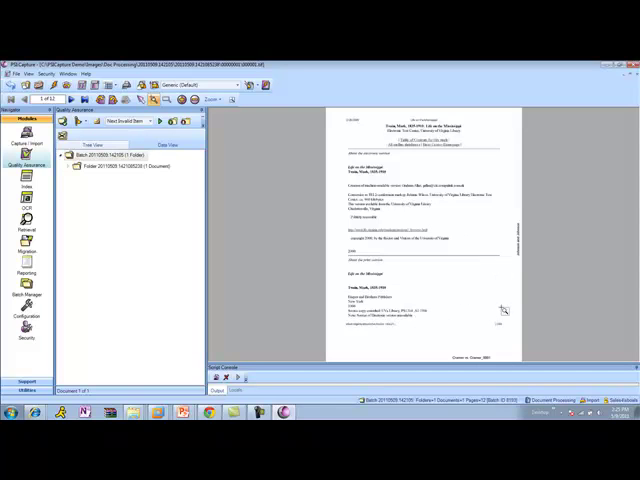
mouse_move(502, 314)
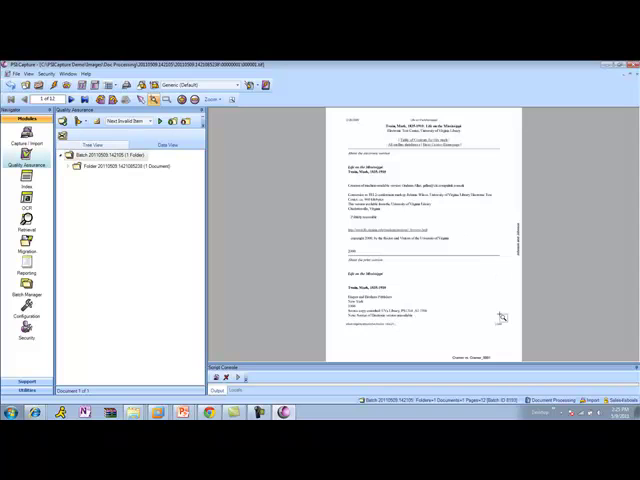
mouse_move(416, 280)
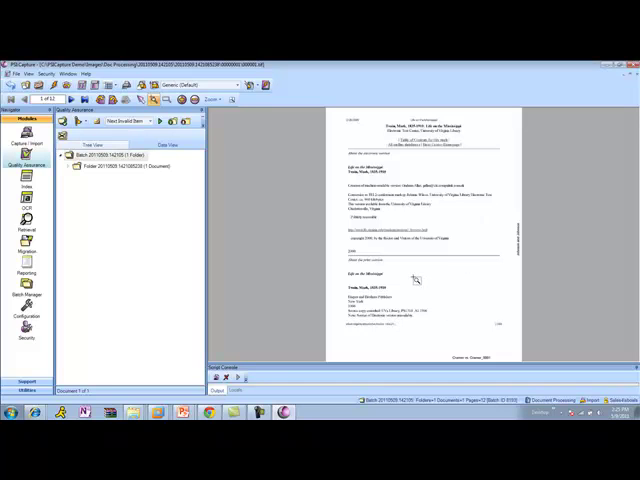